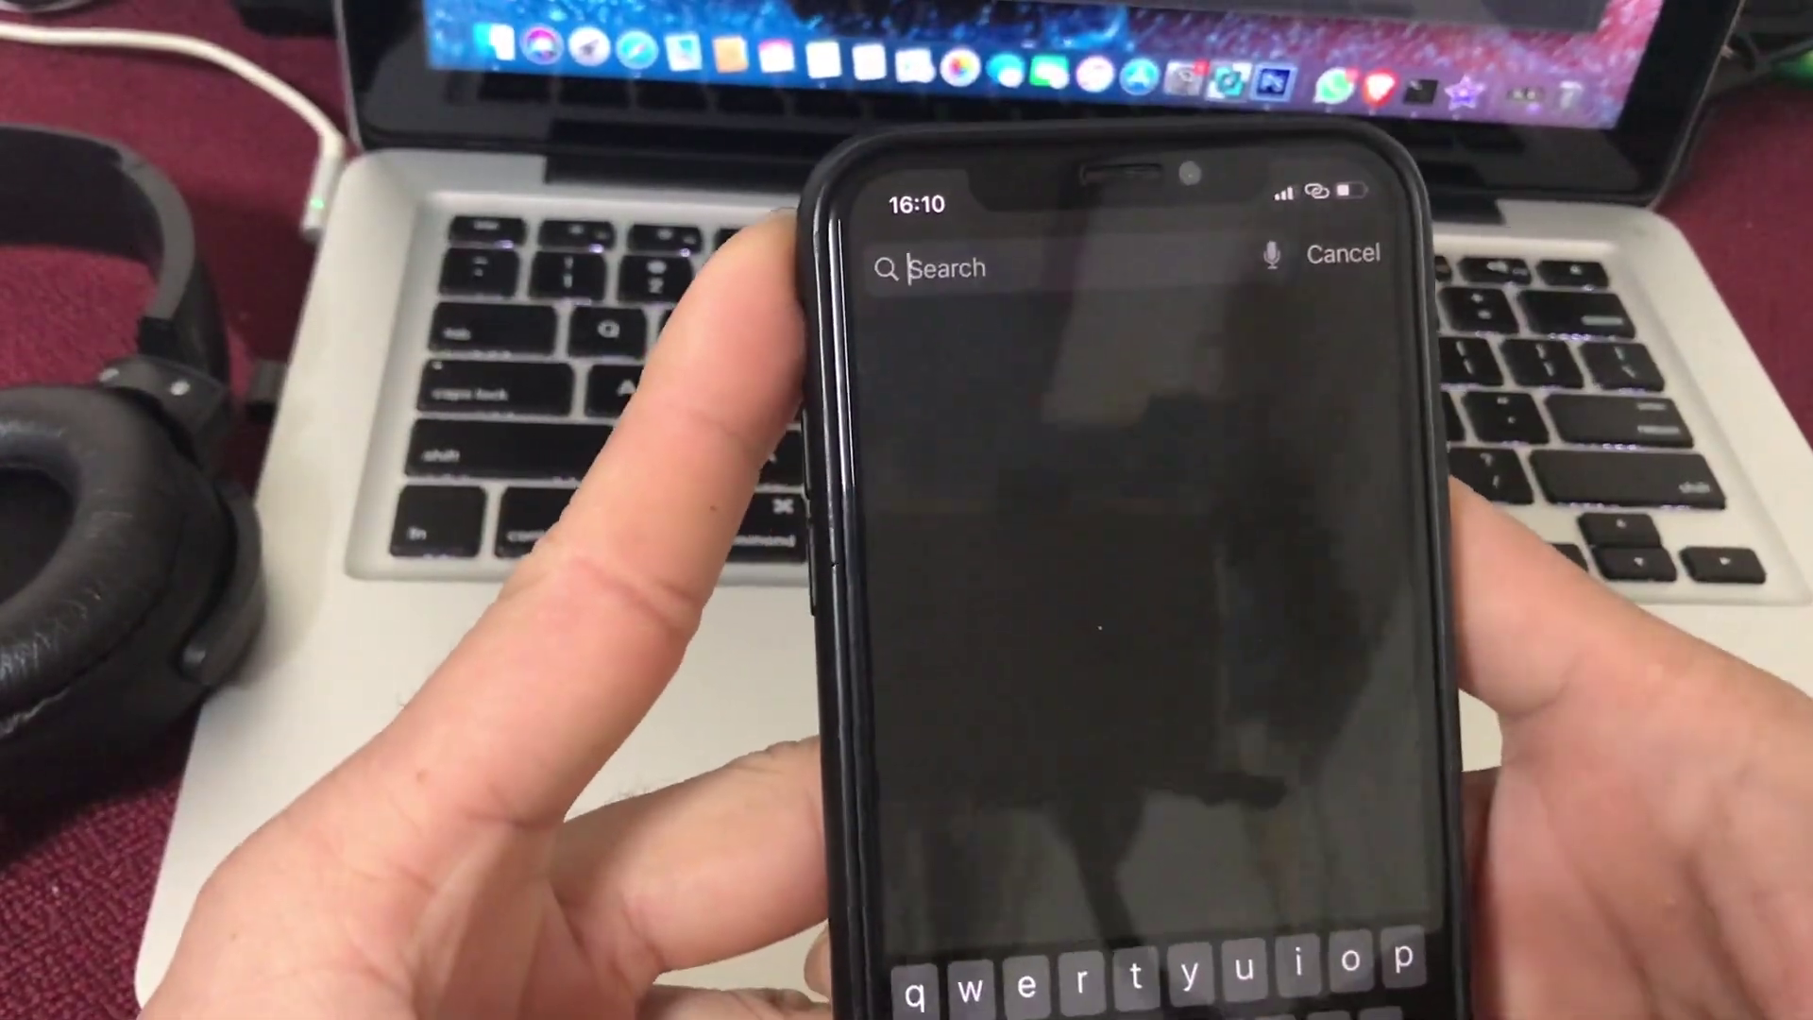
Dismiss the search and page through the Home Screen to the social and messaging apps.
{"action": "type", "text": "7"}
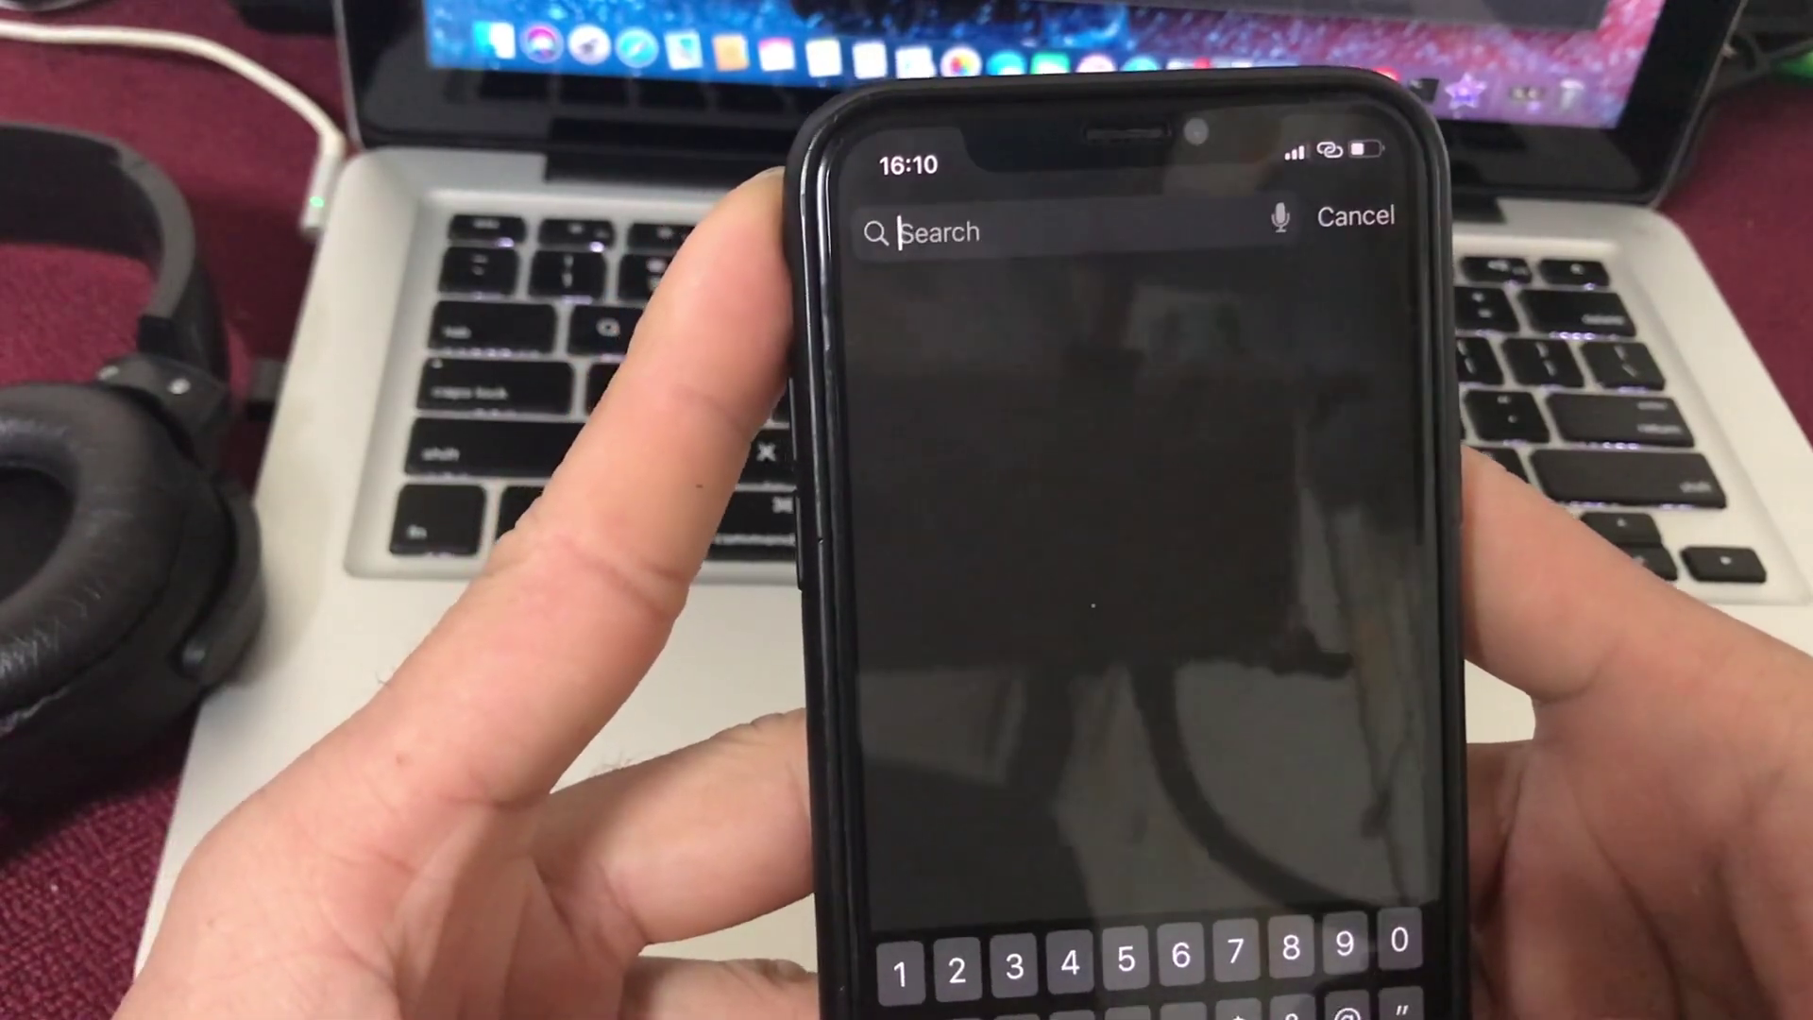
{"action": "type", "text": "10"}
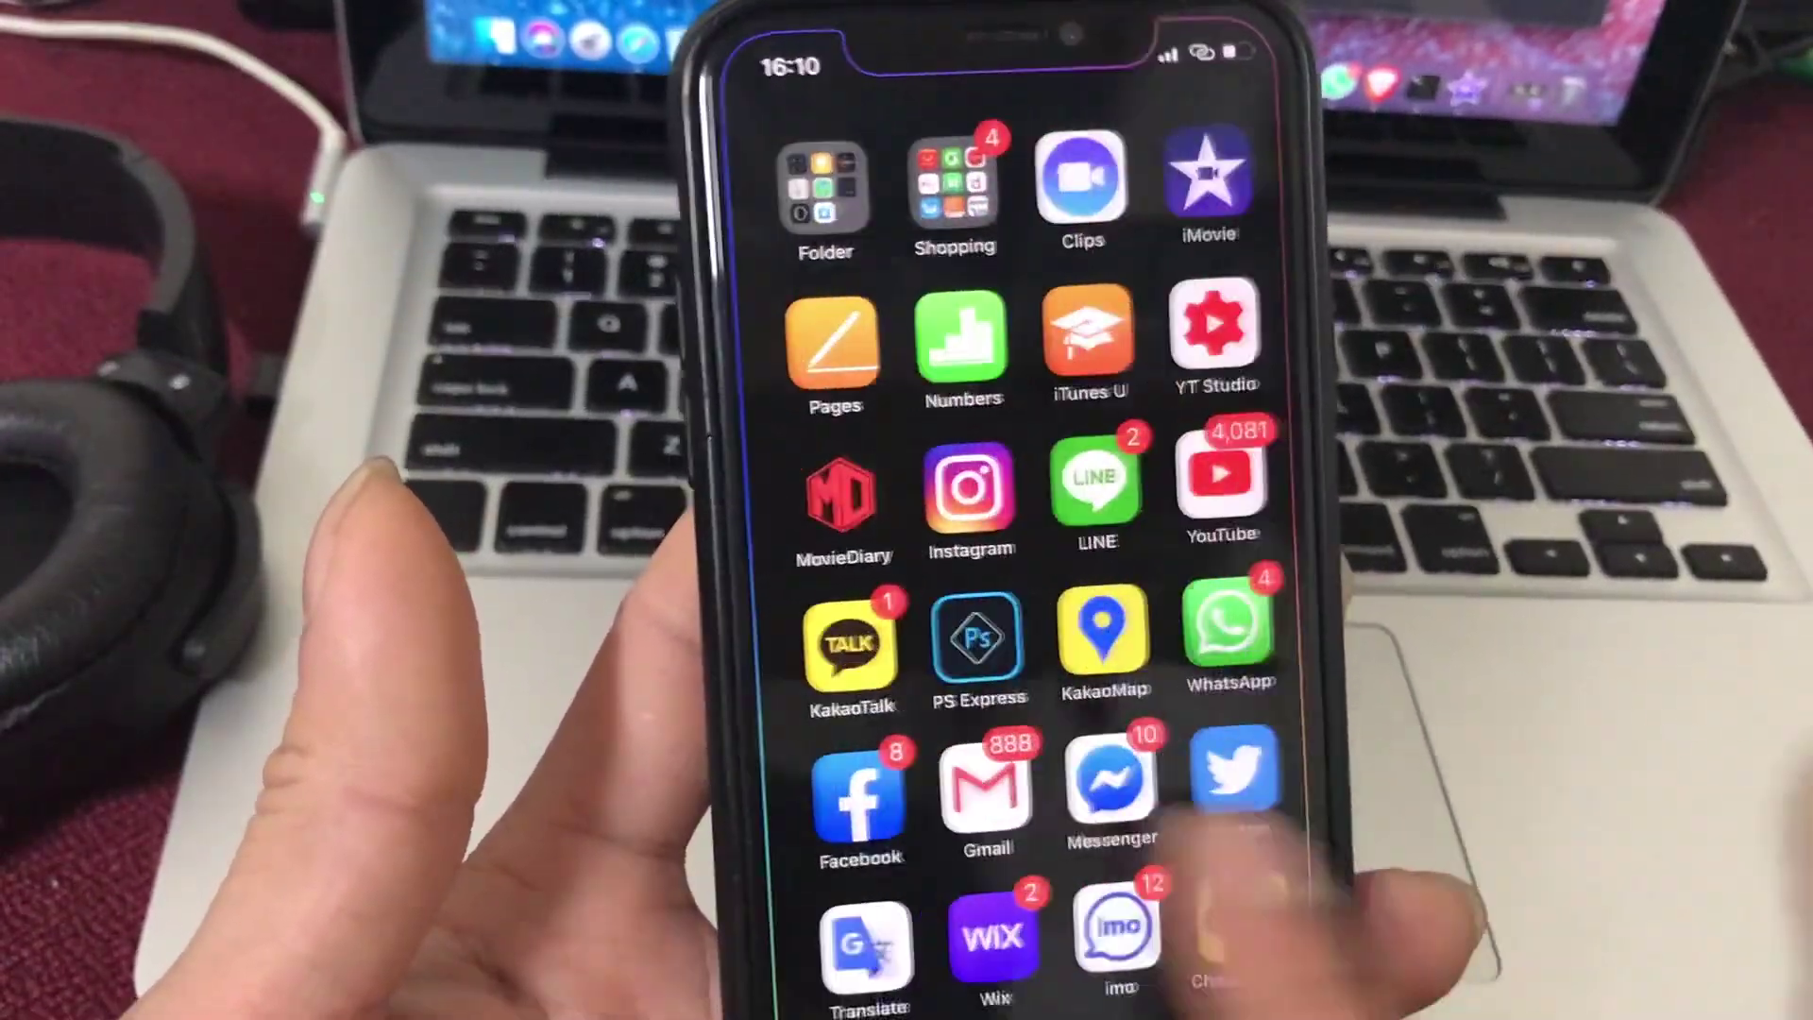
{"action": "scroll", "scroll_direction": "right", "scroll_amount": 3}
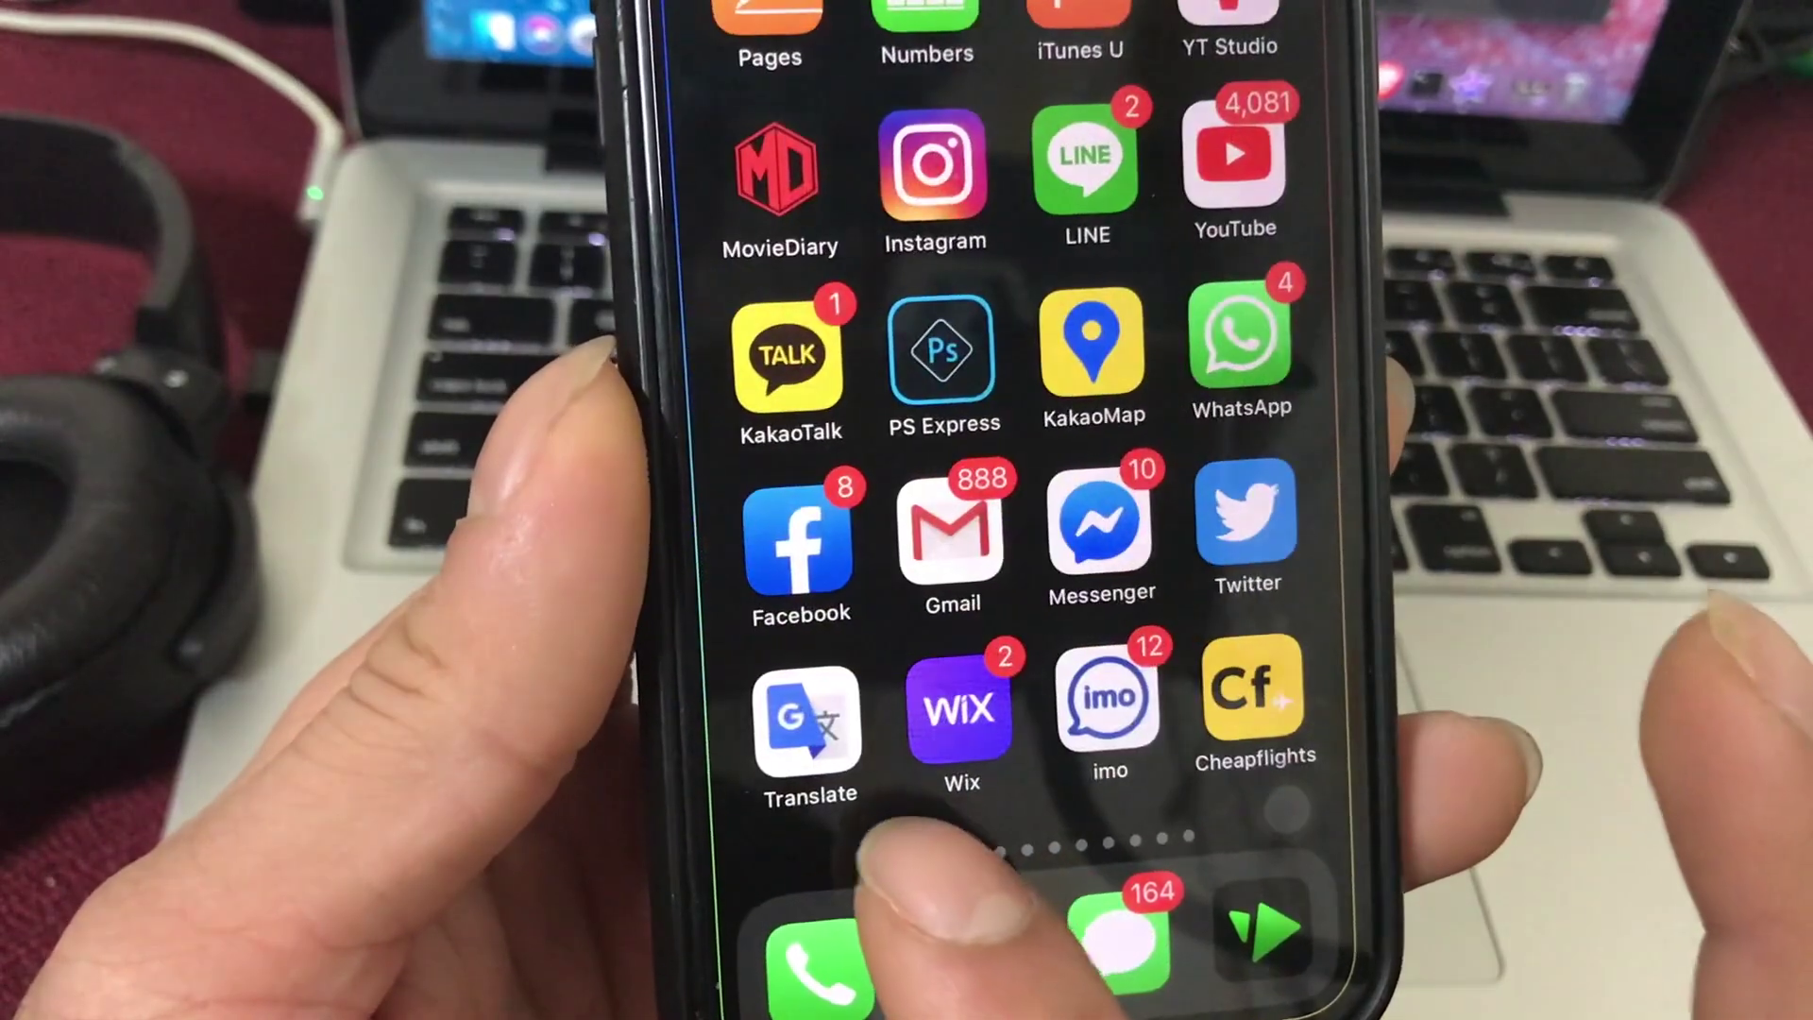
Launch Messages from the dock page and show the conversation with shared Current Location pins.
{"action": "scroll", "scroll_direction": "left", "scroll_amount": 3}
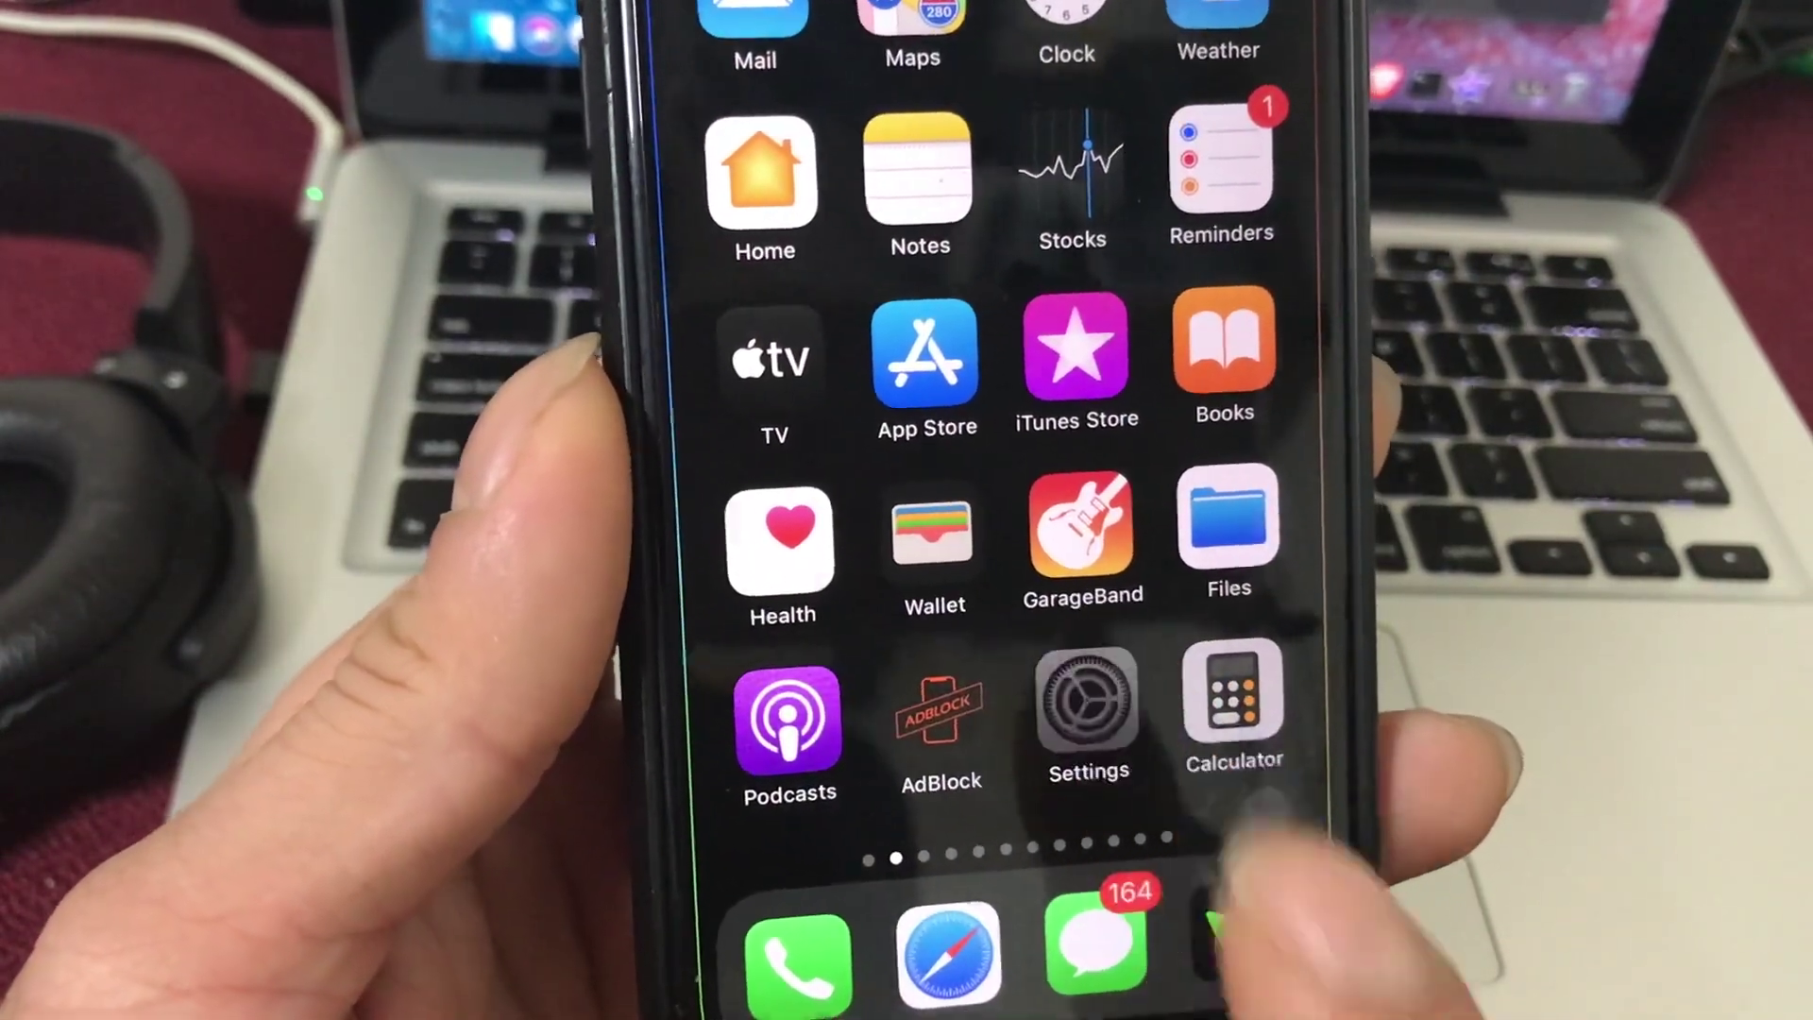
{"action": "left_click", "coordinate": [1090, 700]}
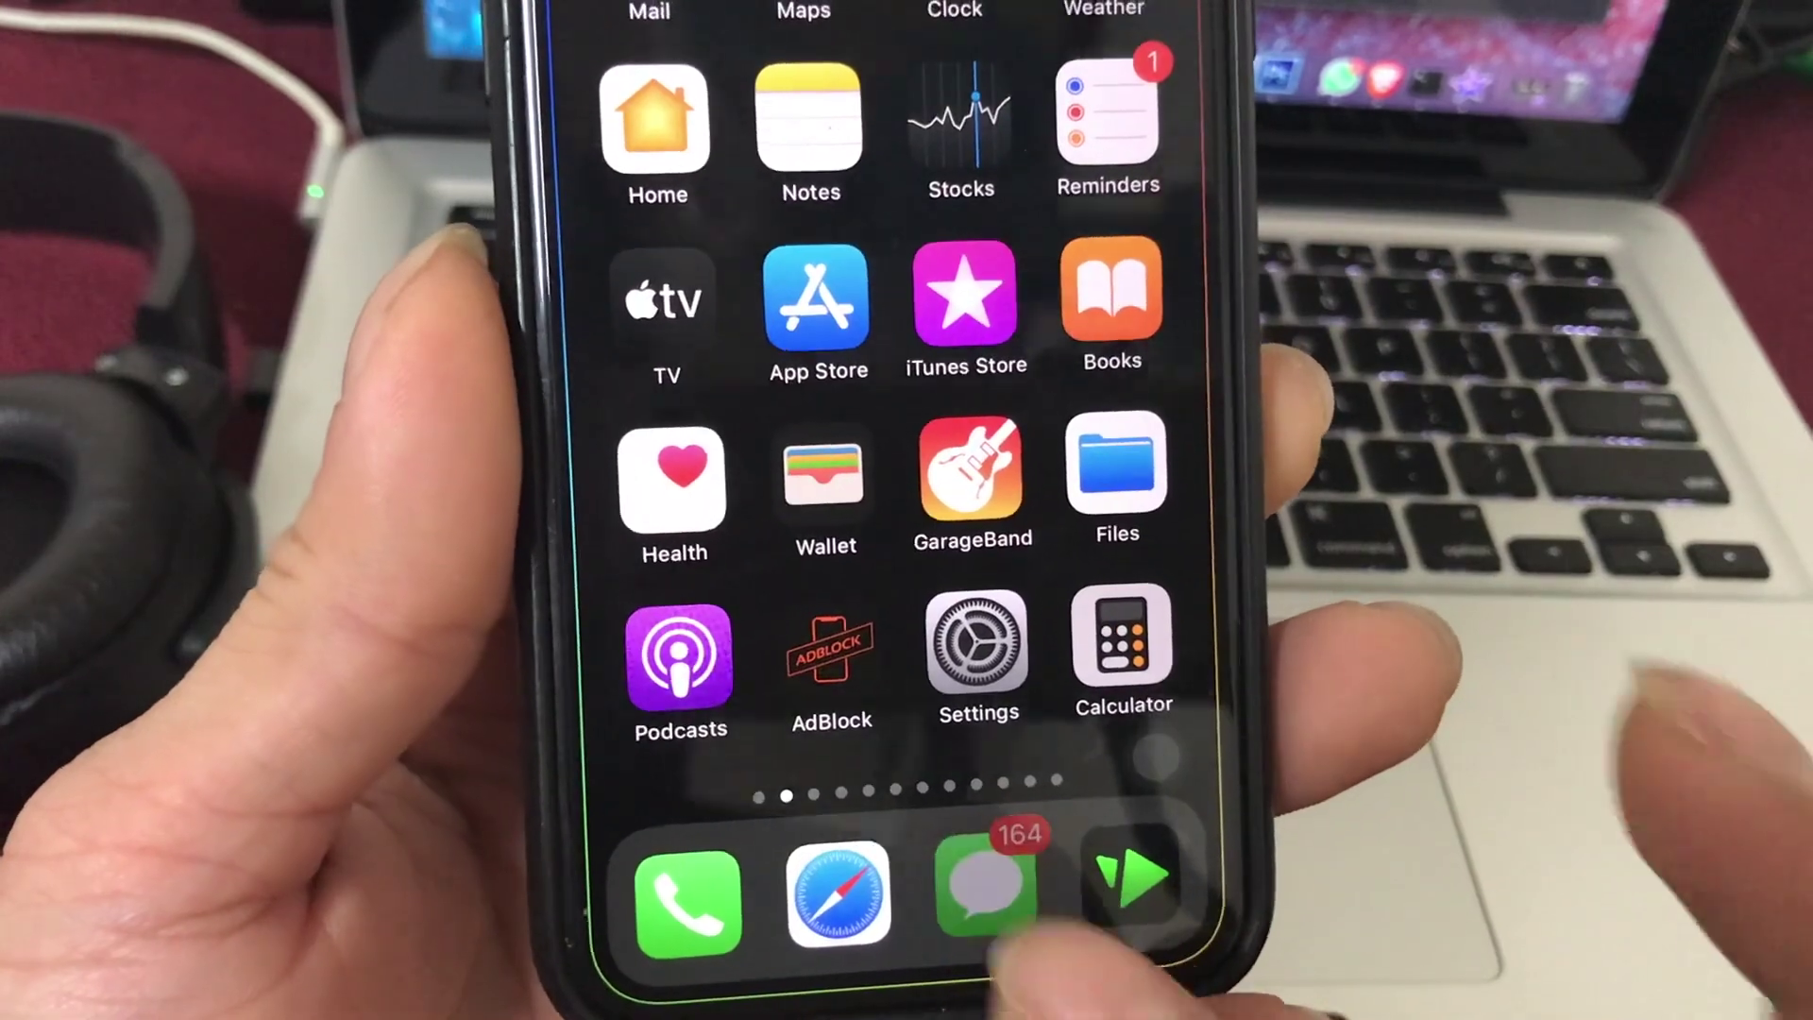
{"action": "left_click", "coordinate": [980, 897]}
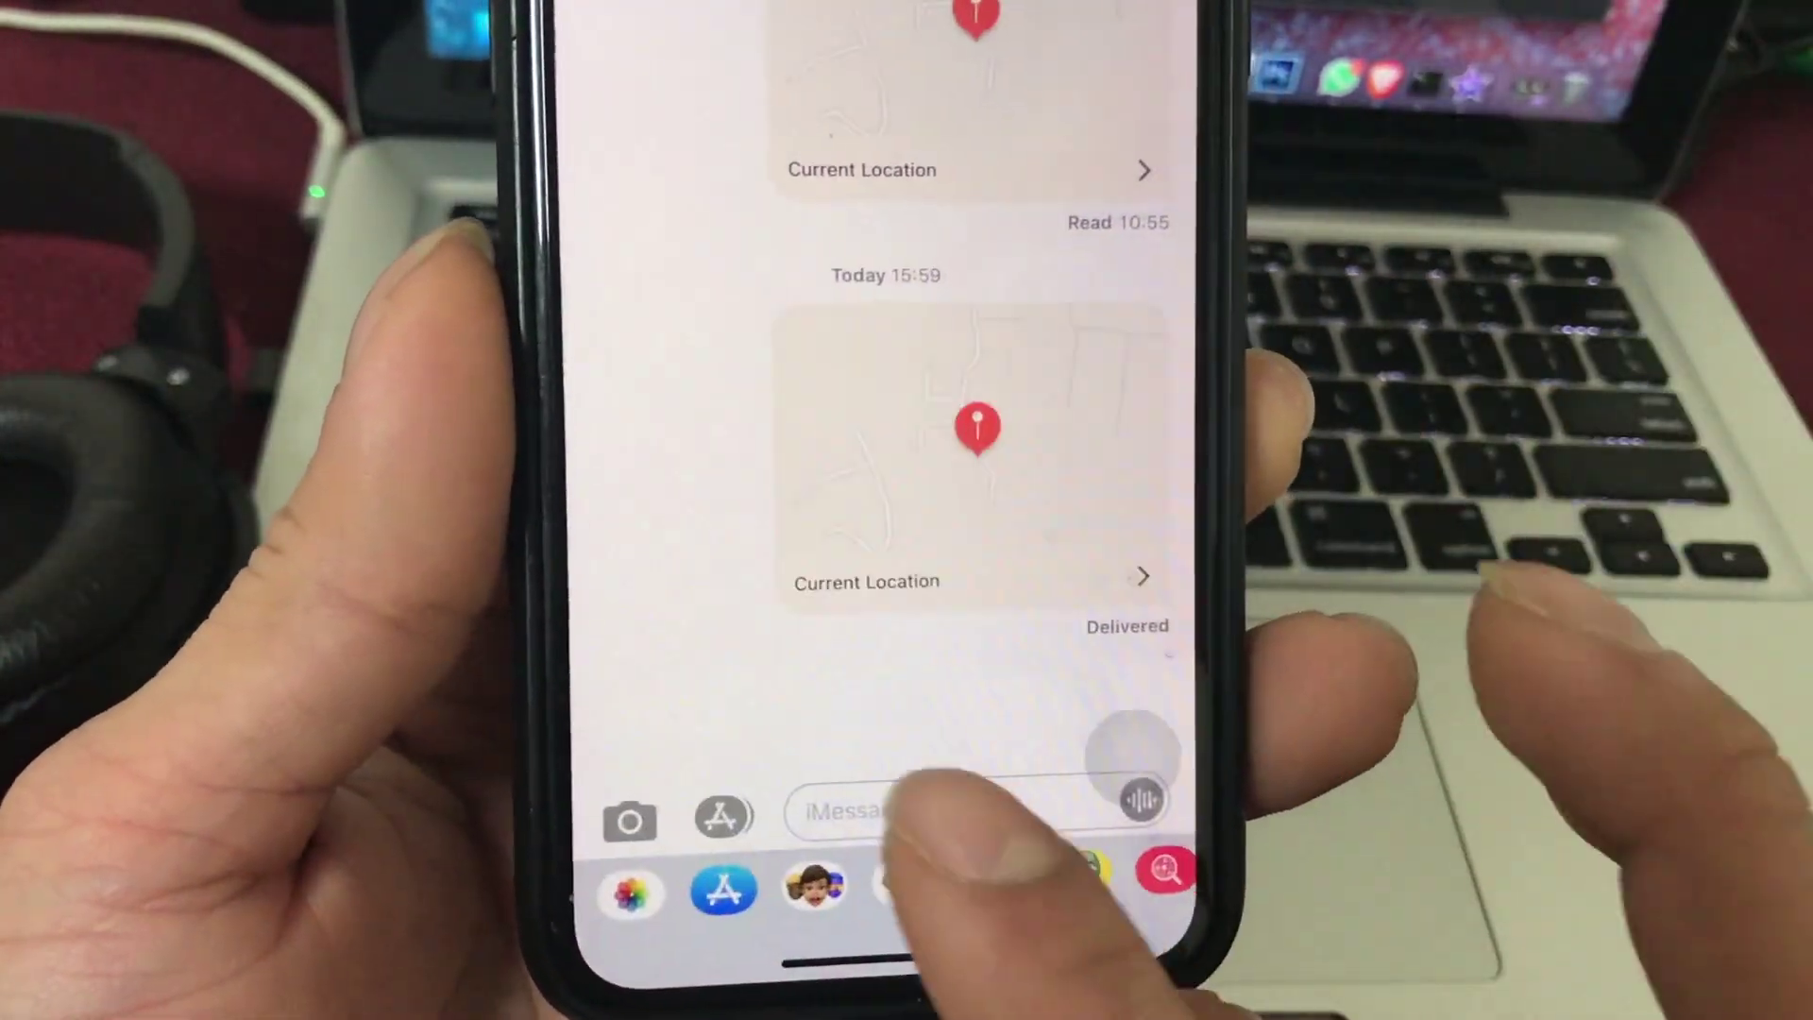